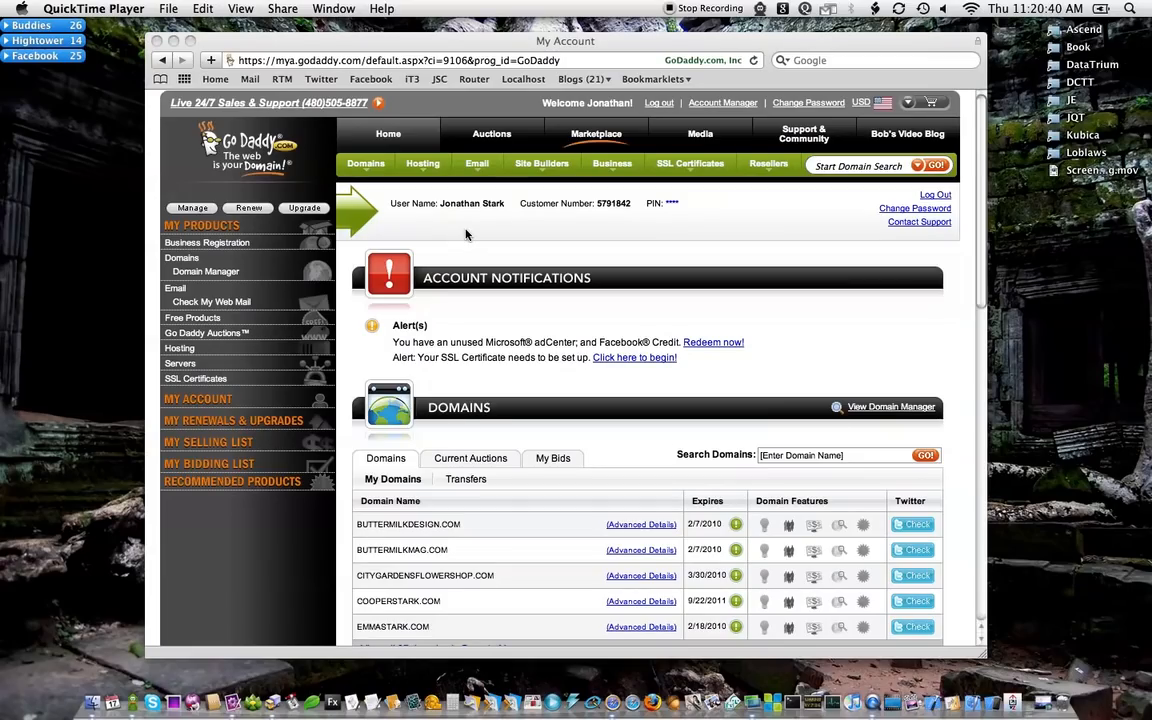
mouse_move(218, 278)
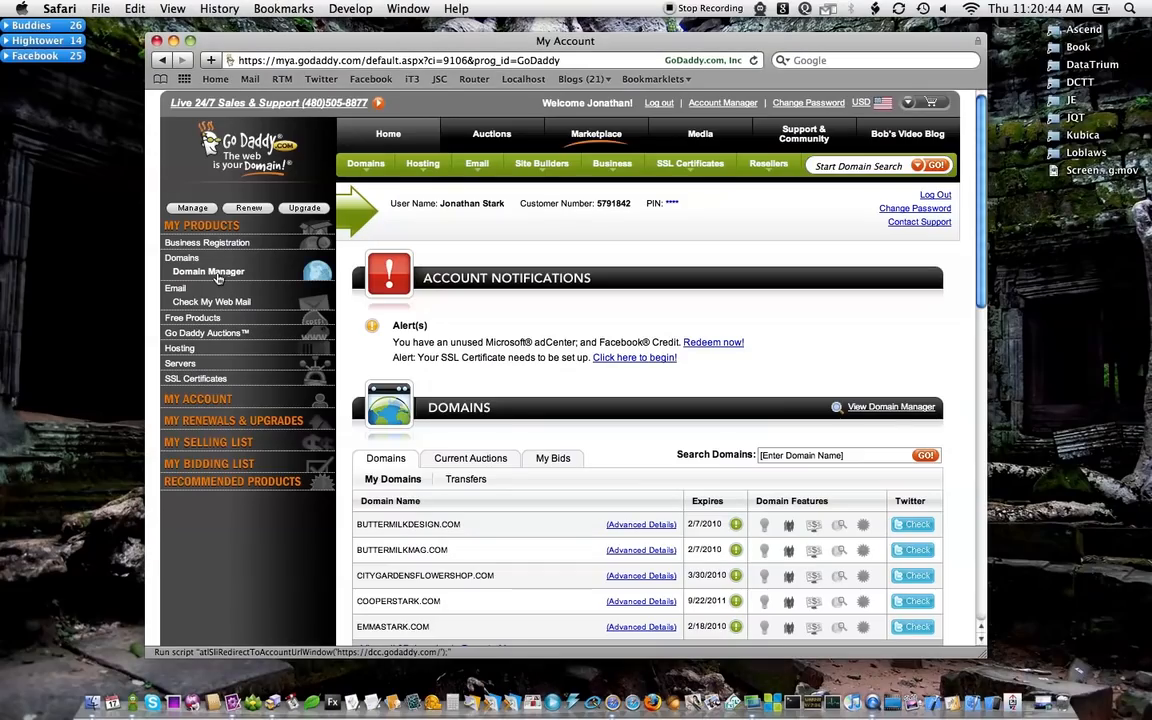
- From the account's Domains list, go to Advanced Details for citygardensflowershop.com
left_click(208, 272)
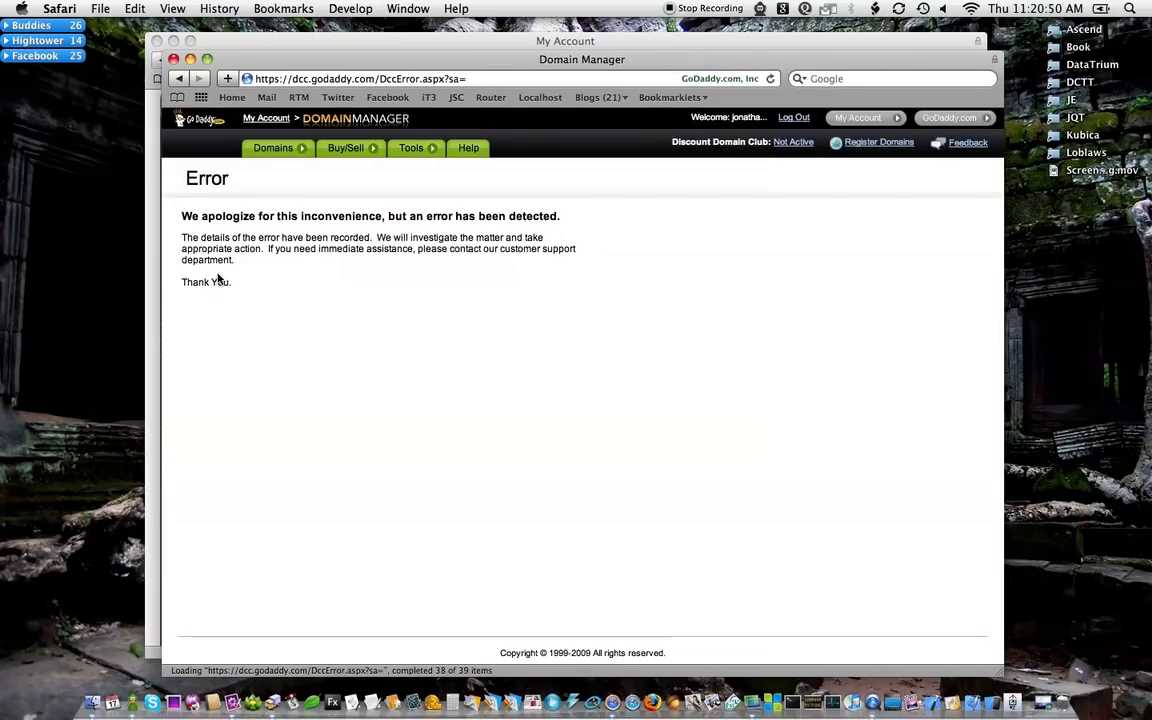
left_click(272, 148)
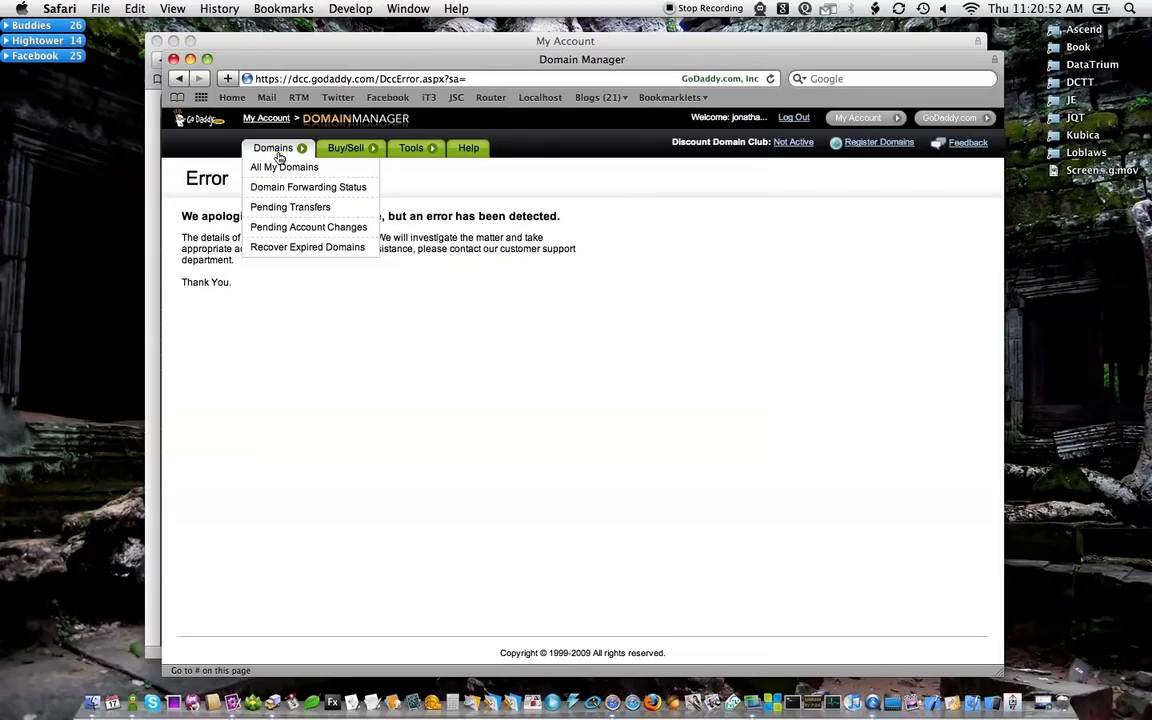
left_click(284, 168)
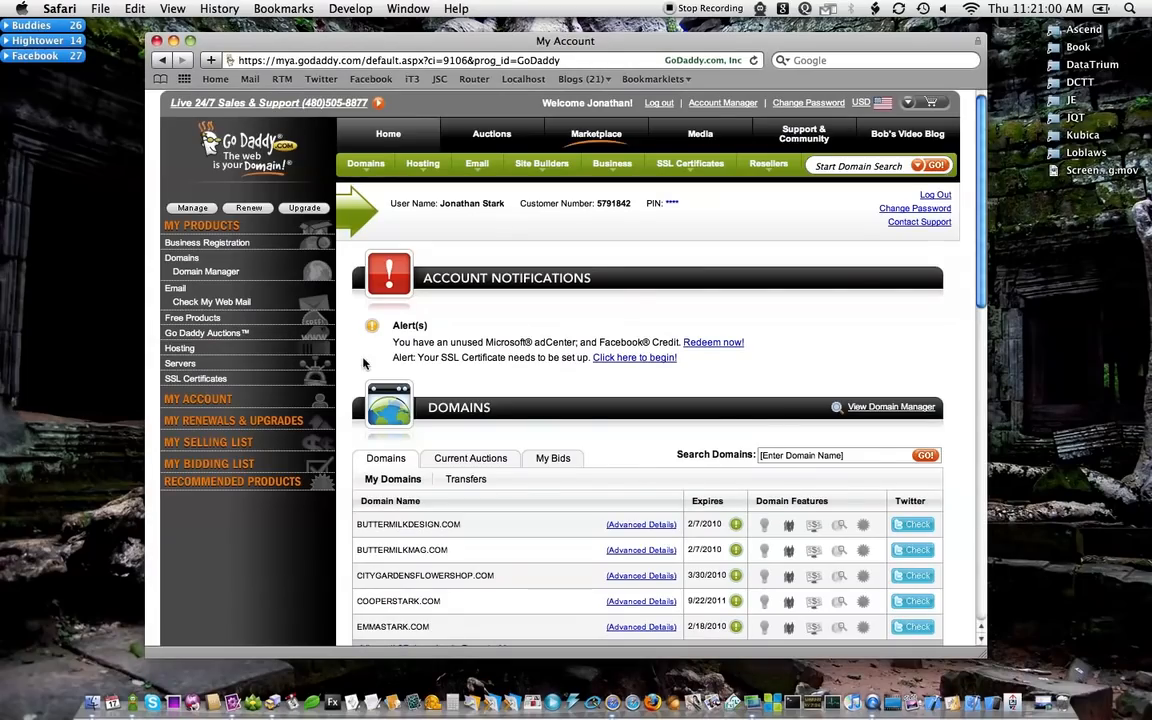
scroll("down", 3)
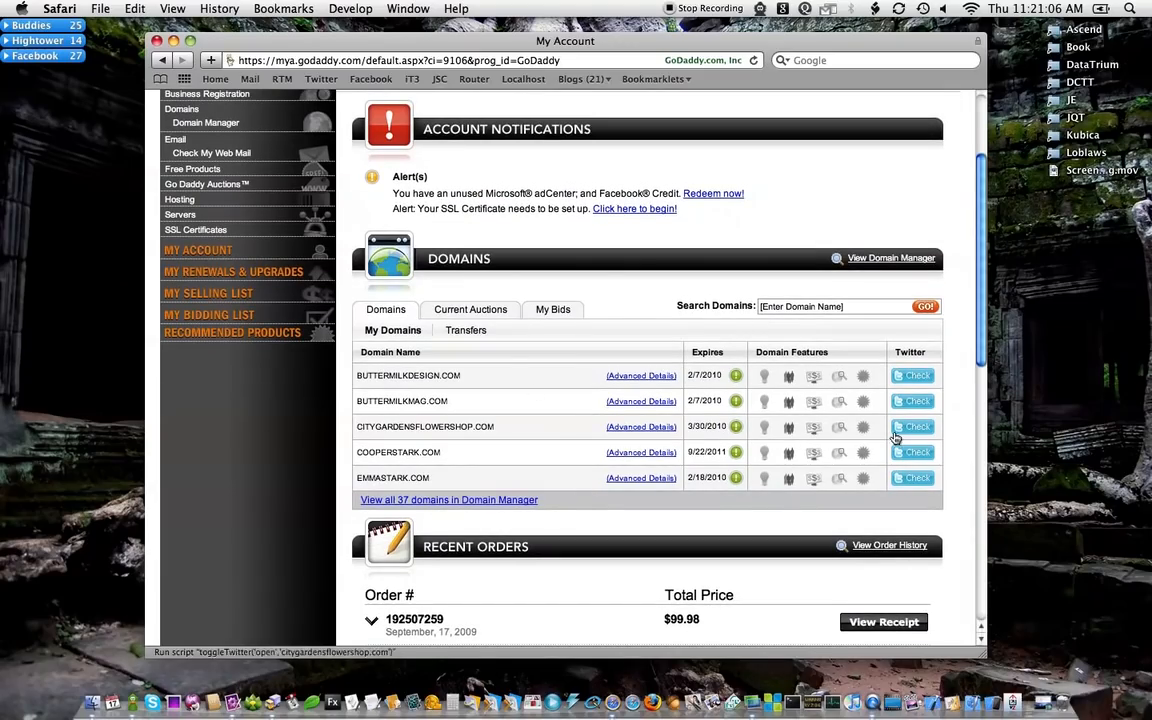
left_click(640, 428)
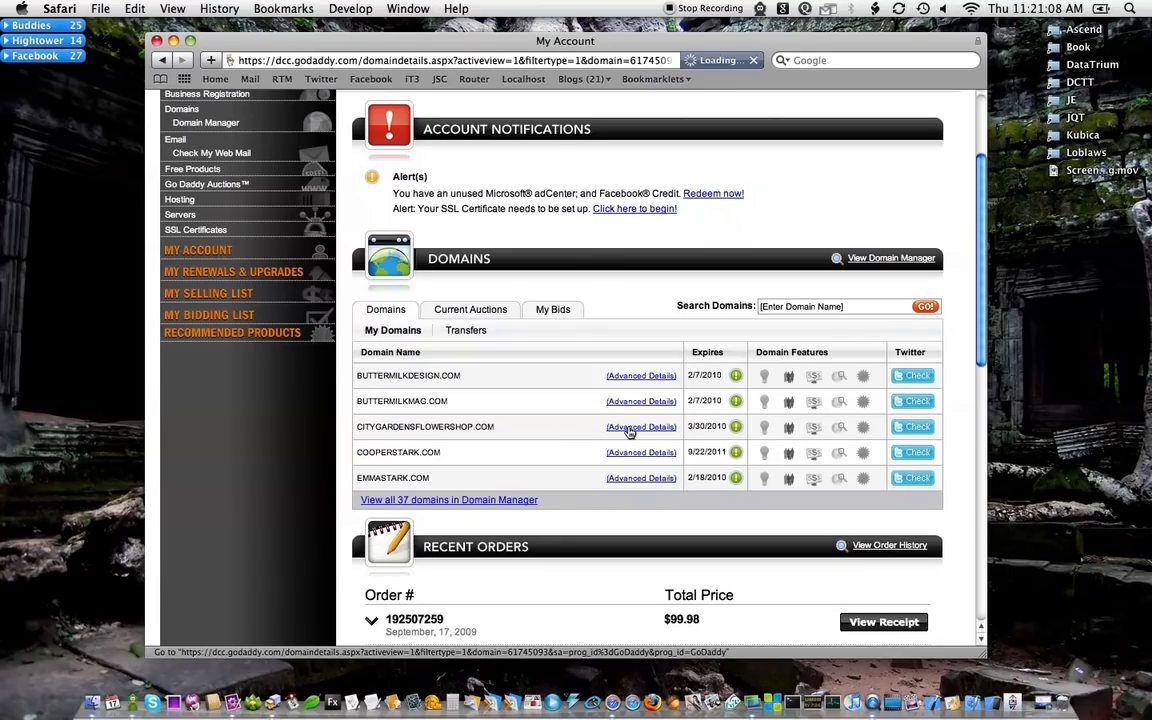
- From the domain details, follow the Total DNS Control link into the DNS control panel
left_click(640, 428)
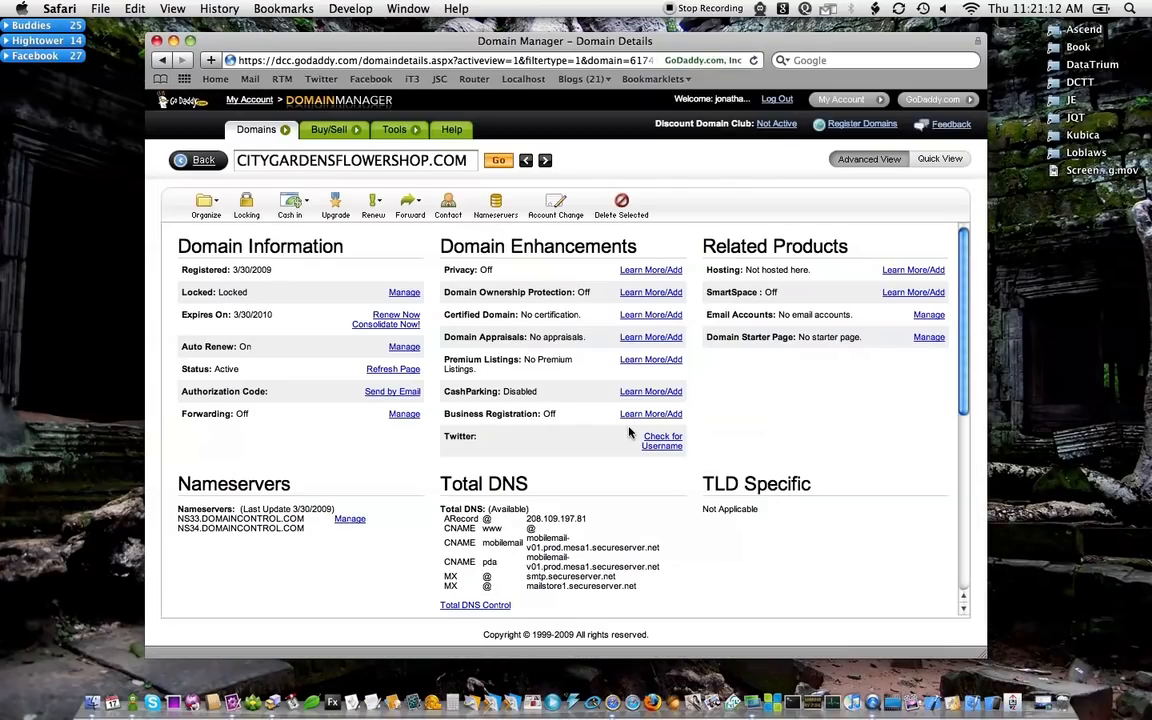
mouse_move(800, 410)
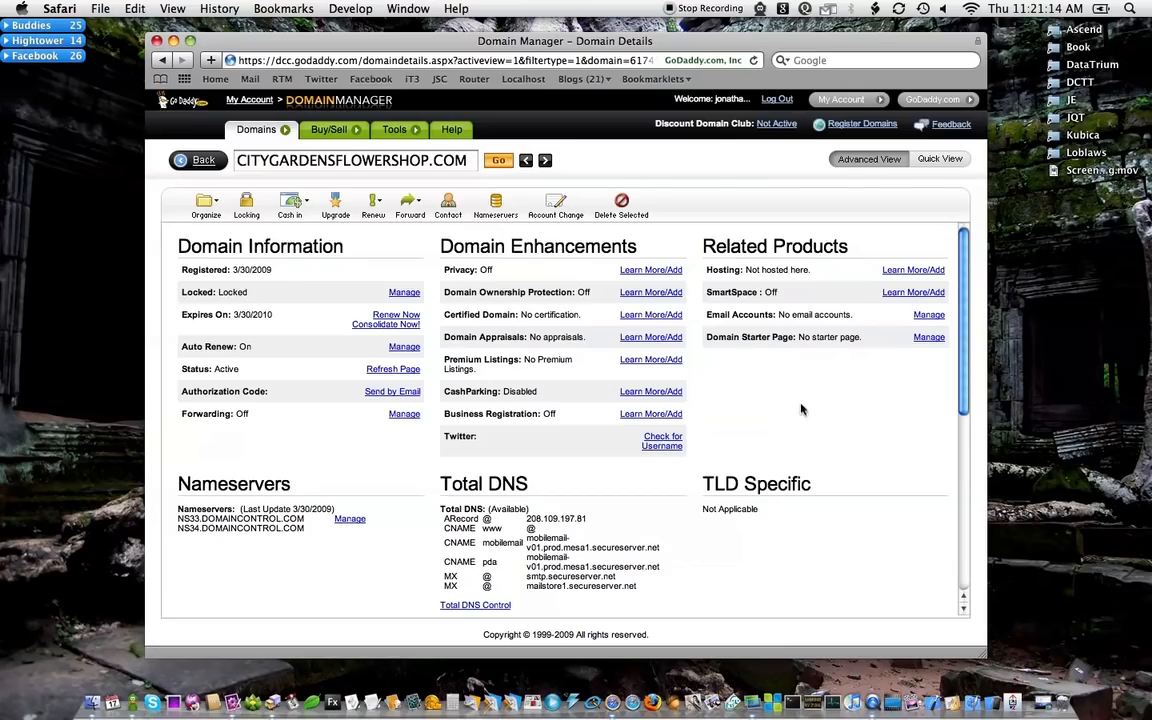
mouse_move(624, 528)
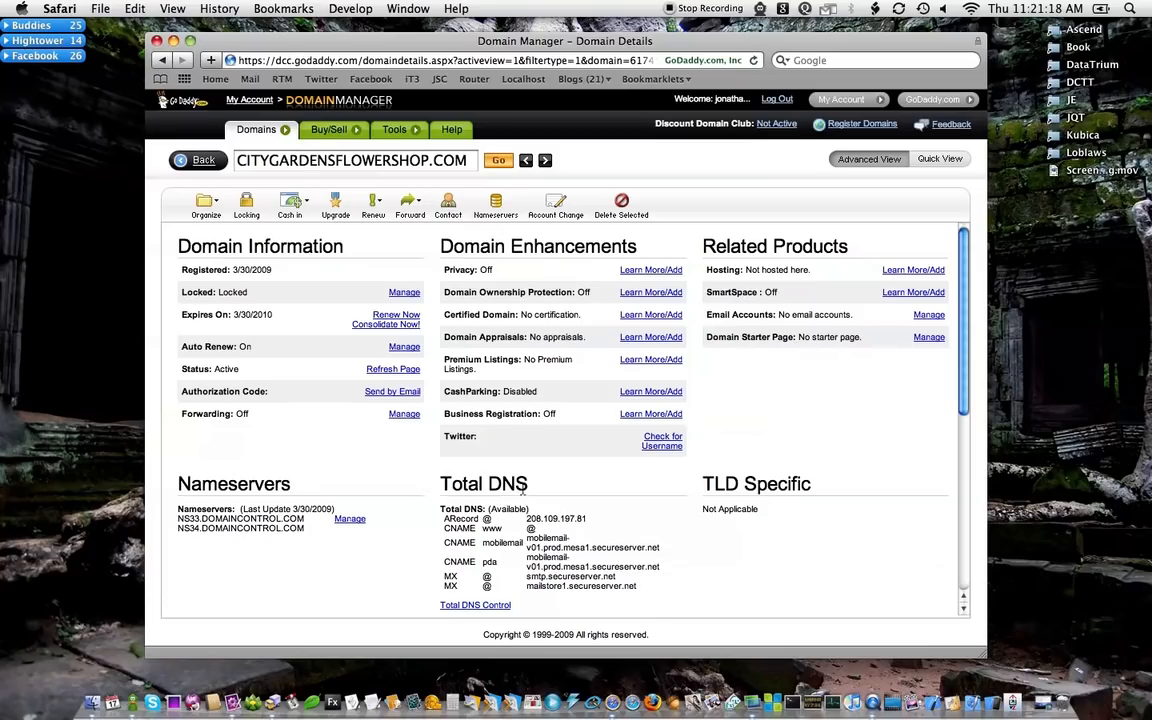
mouse_move(532, 516)
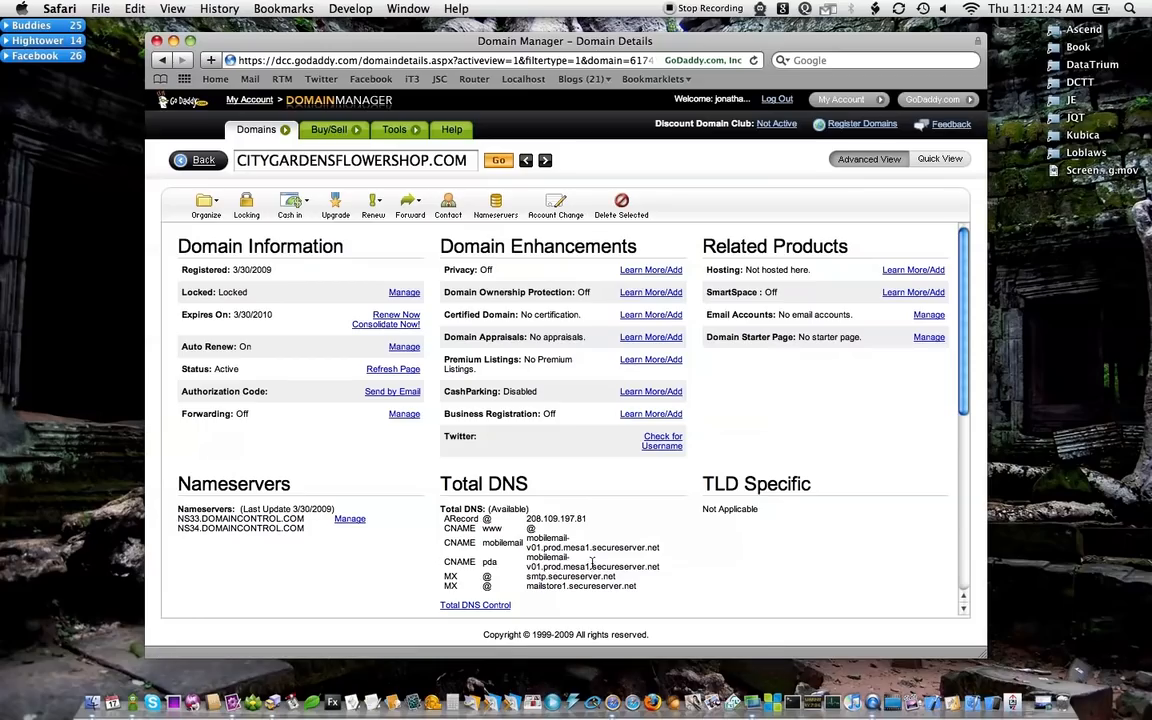
scroll("down", 3)
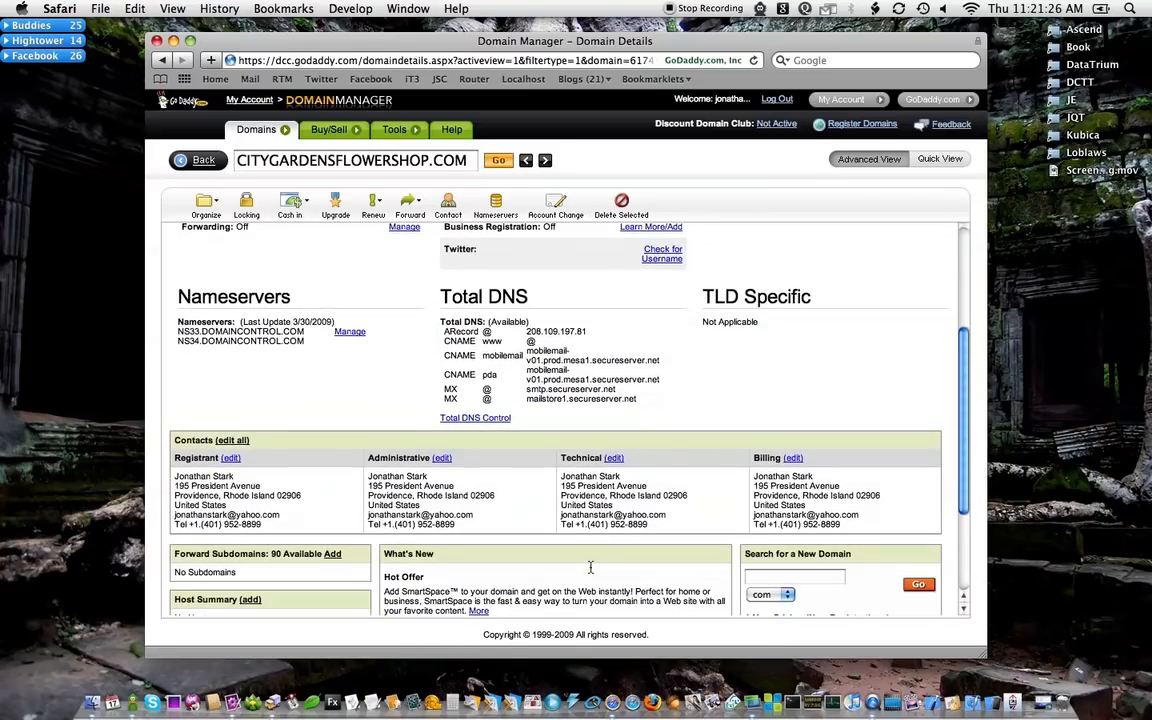
left_click(474, 418)
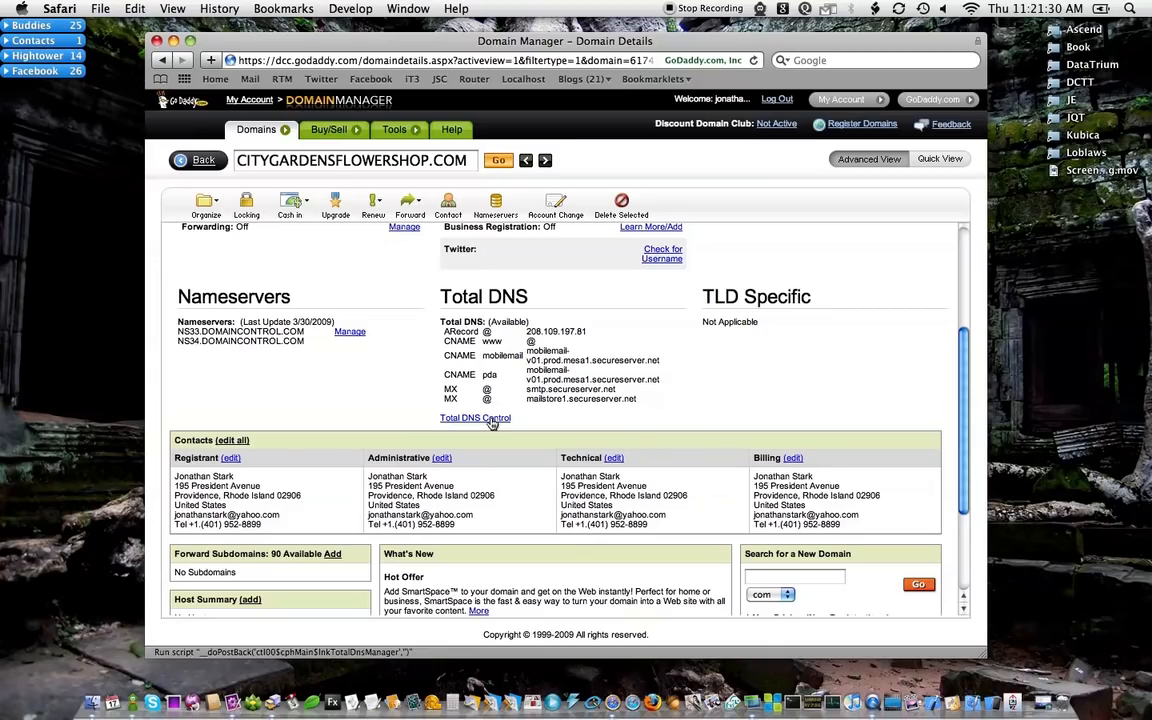
left_click(476, 418)
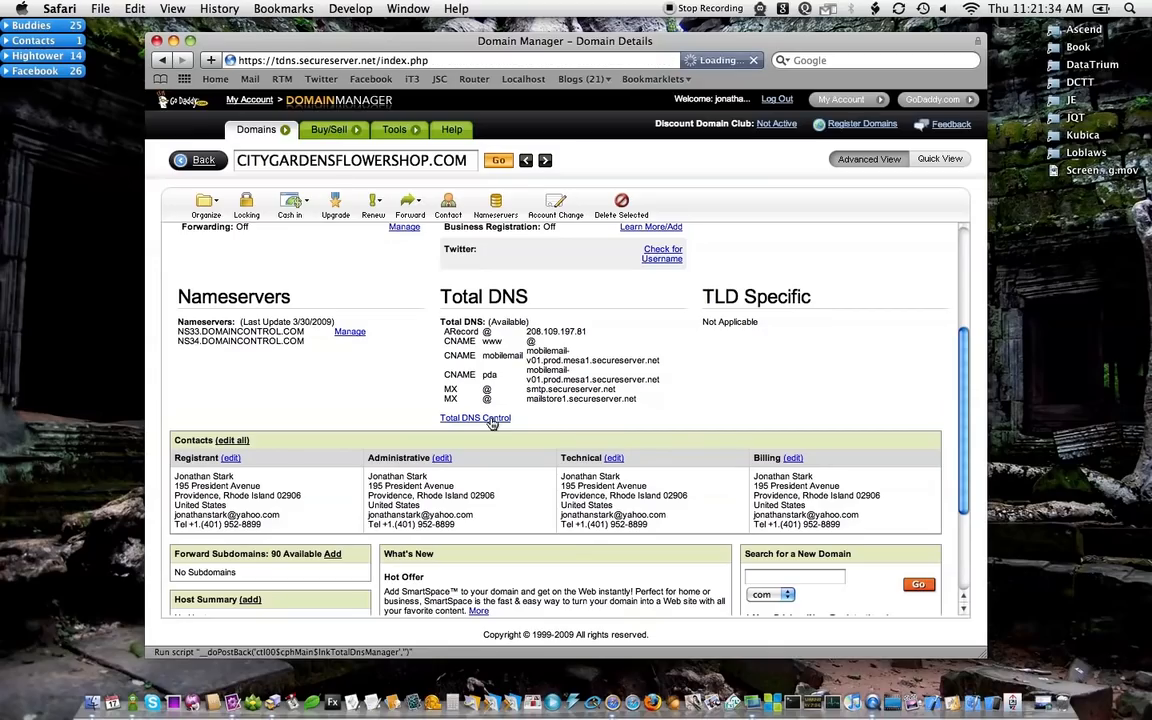
left_click(476, 418)
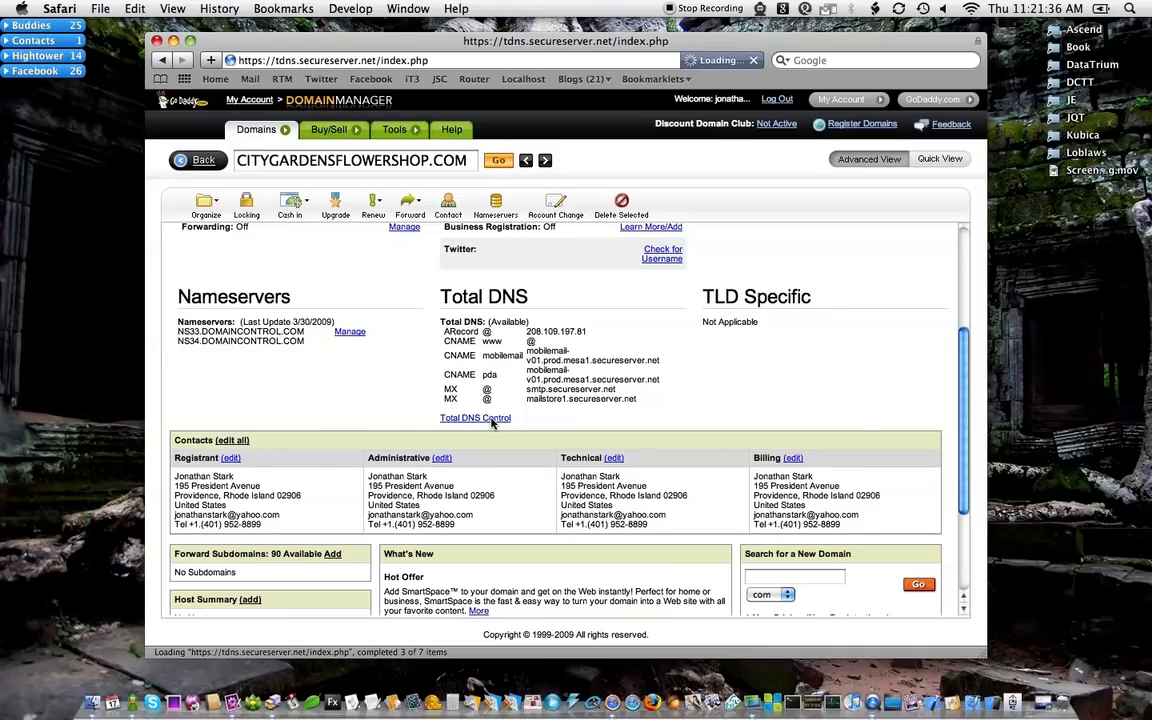
- Edit the A (Host) record with host name @, pointing to 208.109.197.81
left_click(476, 418)
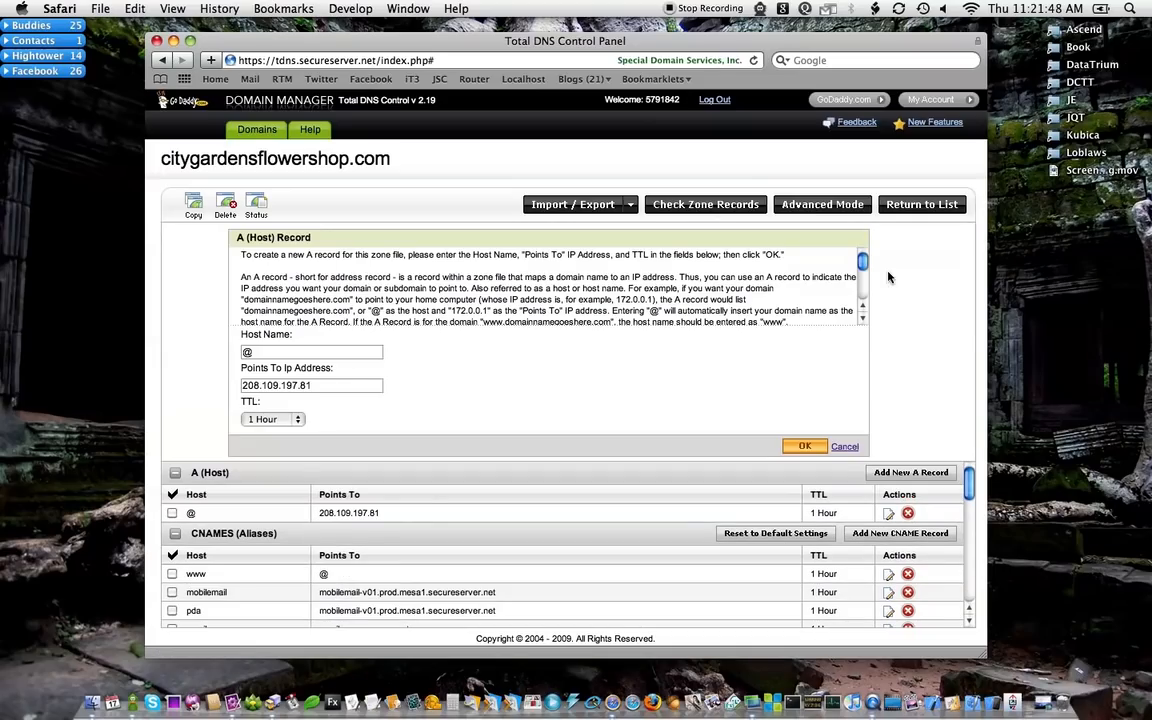
mouse_move(340, 368)
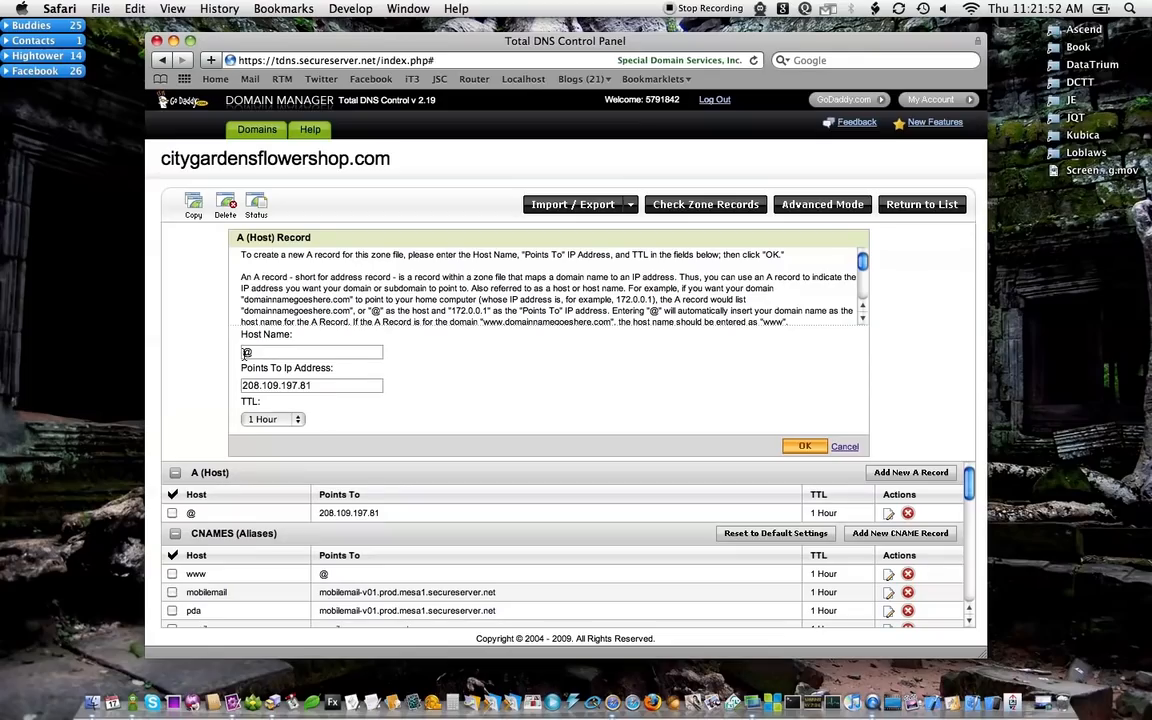
type("@")
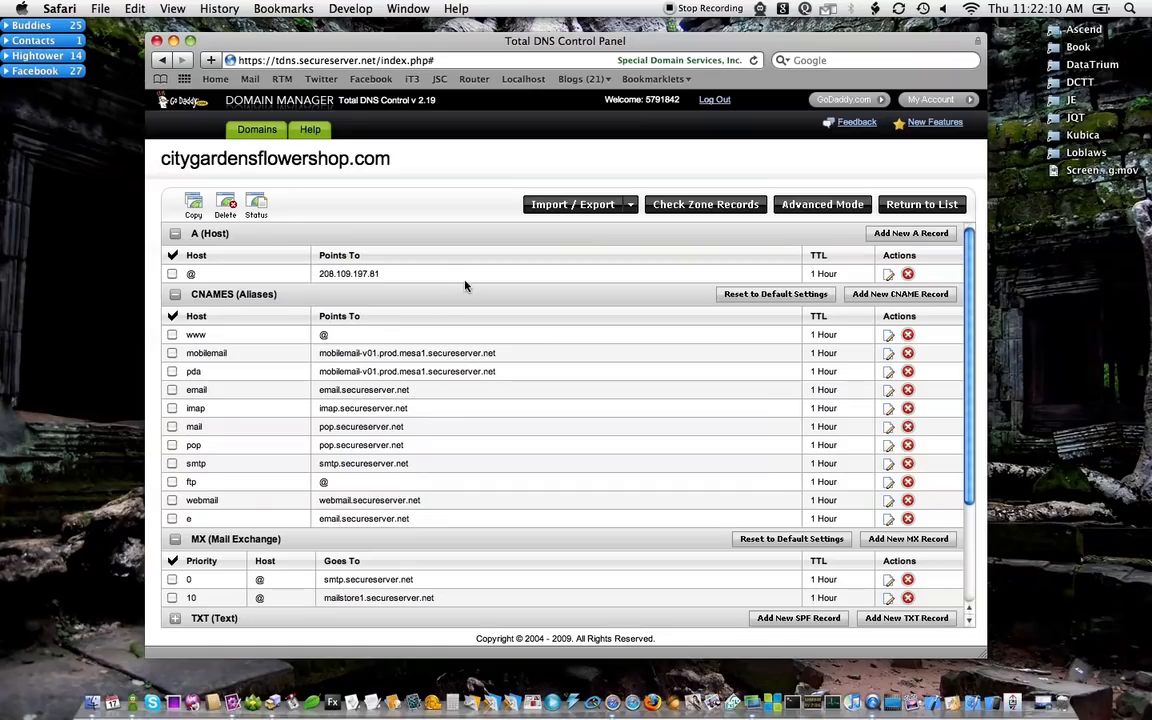
mouse_move(400, 282)
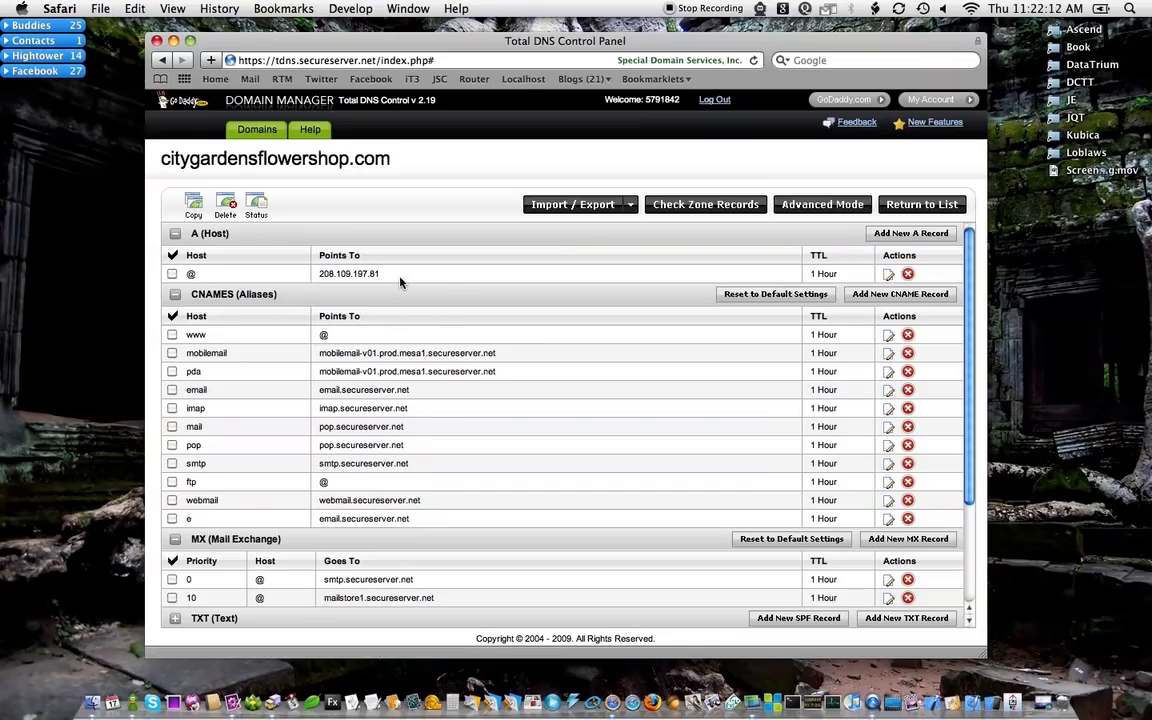